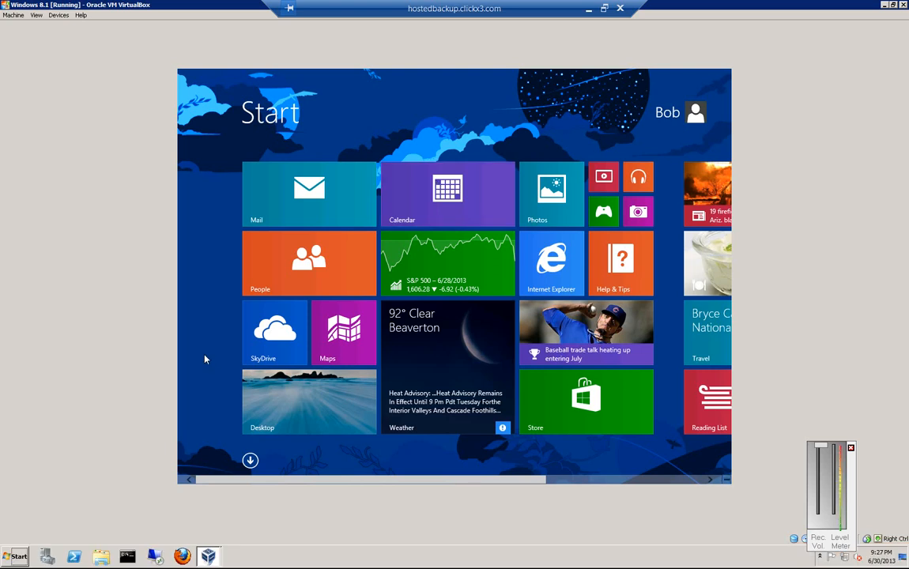
pyautogui.moveTo(210, 358)
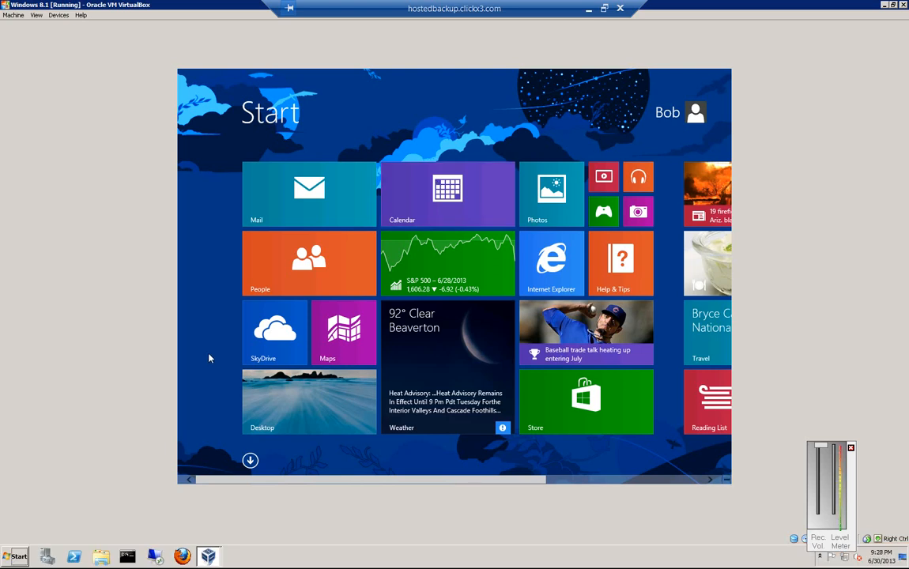
# Open the Start screen's Apps view and scroll across to the Windows System apps.
pyautogui.hscroll(3)
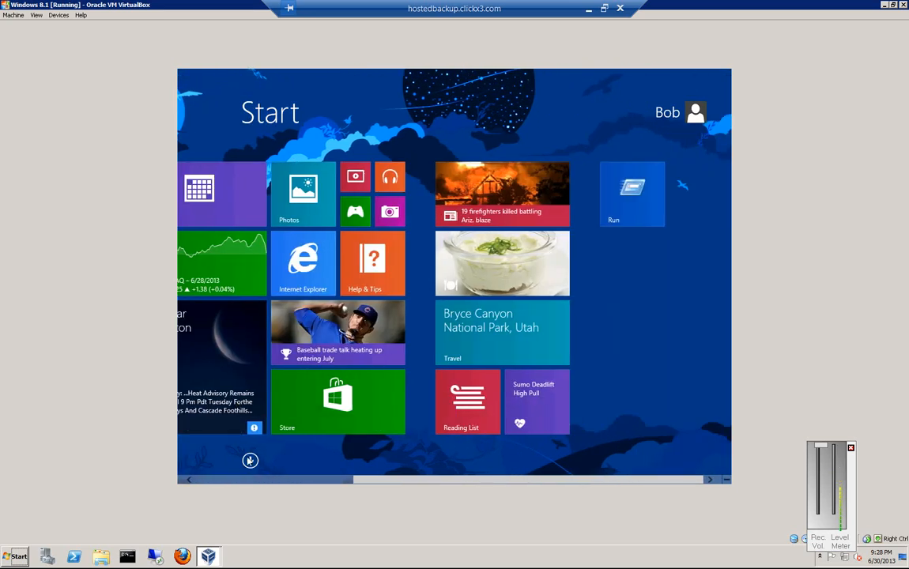
pyautogui.click(250, 461)
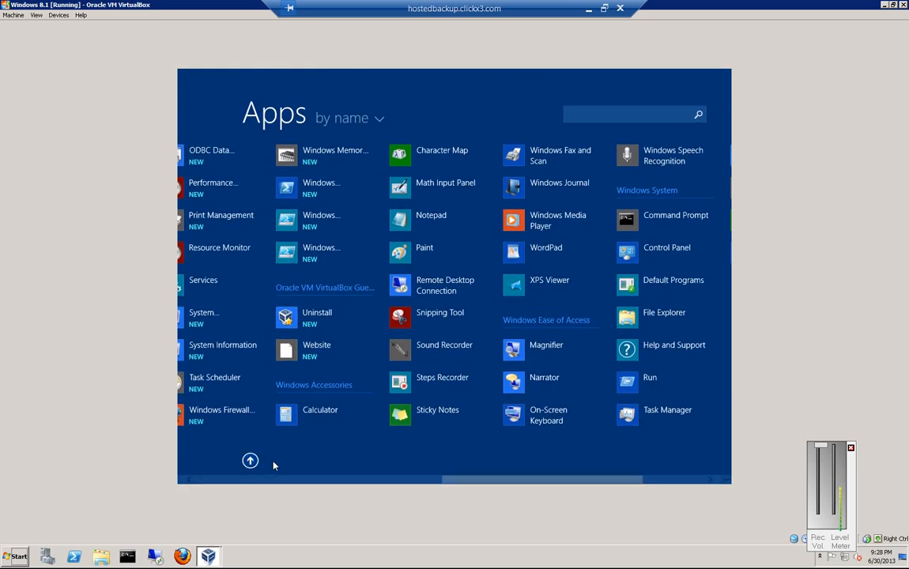
pyautogui.hscroll(3)
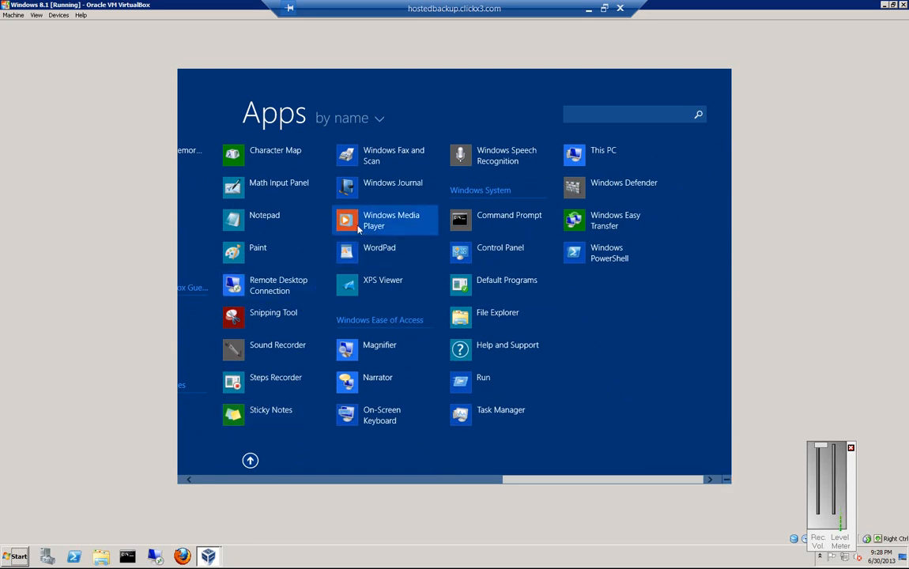
# Launch Windows Media Player and choose Custom settings on the welcome screen.
pyautogui.click(382, 220)
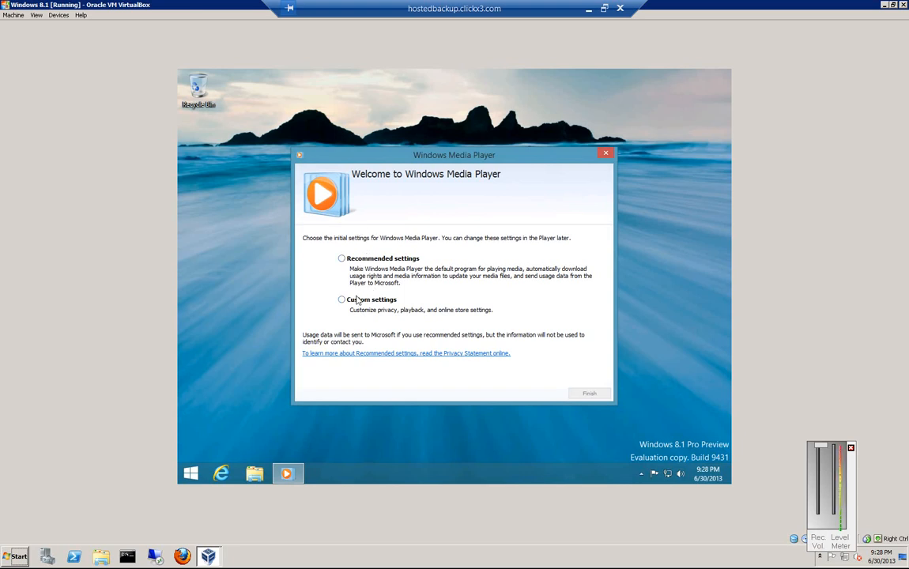
pyautogui.click(341, 300)
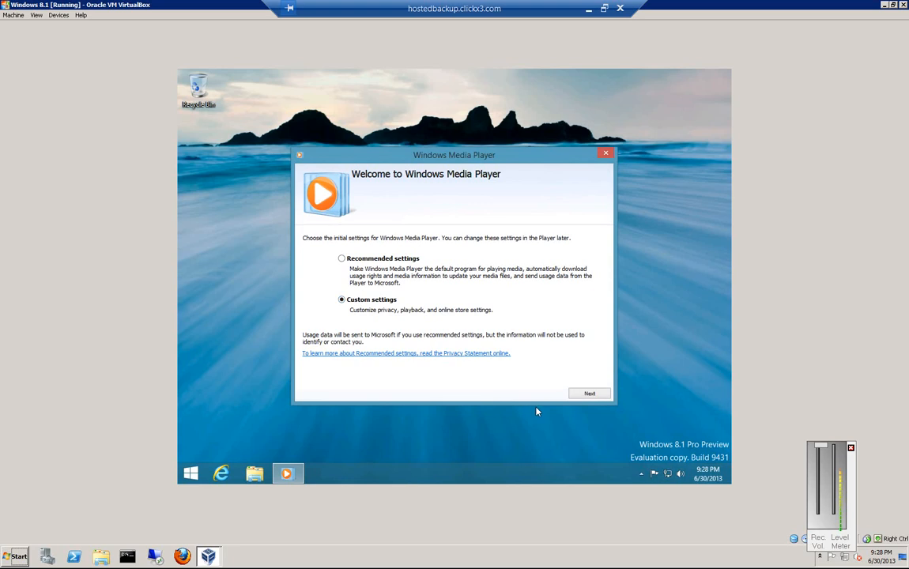
# Review the privacy and cookie options, then view and close the online privacy statement.
pyautogui.click(589, 393)
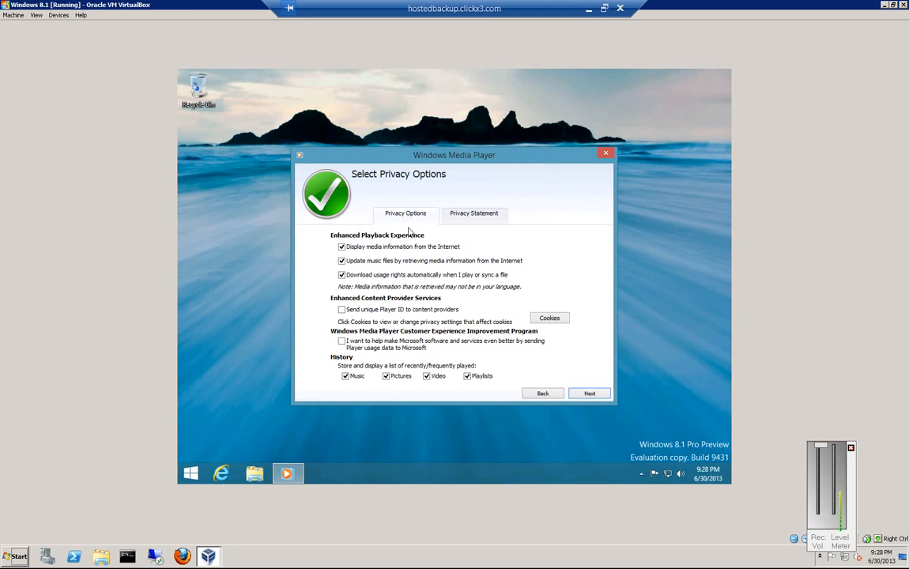
pyautogui.moveTo(372, 264)
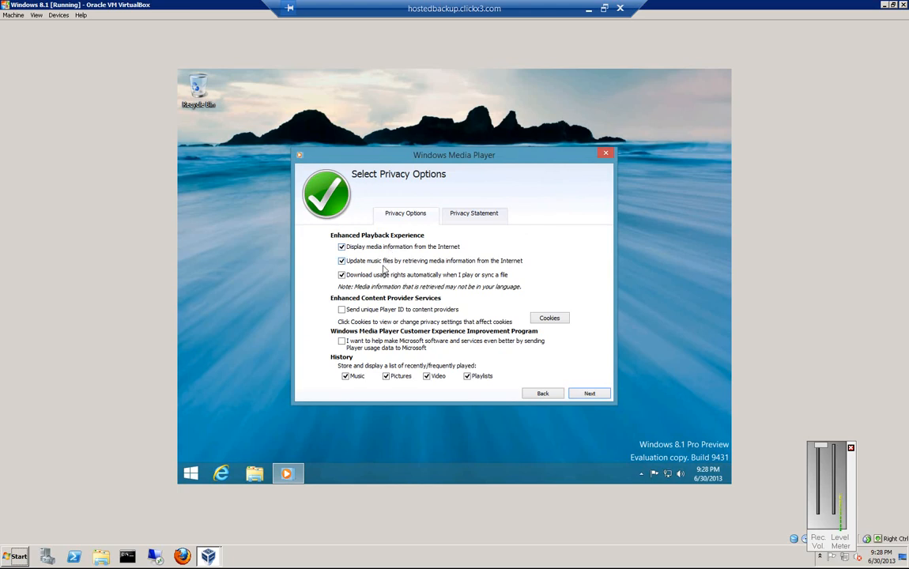
pyautogui.moveTo(390, 281)
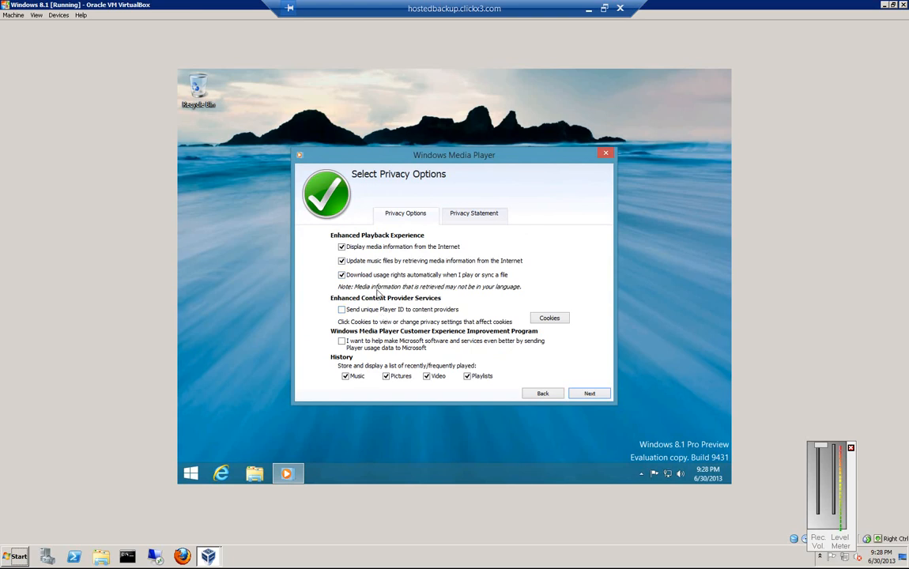
pyautogui.moveTo(375, 311)
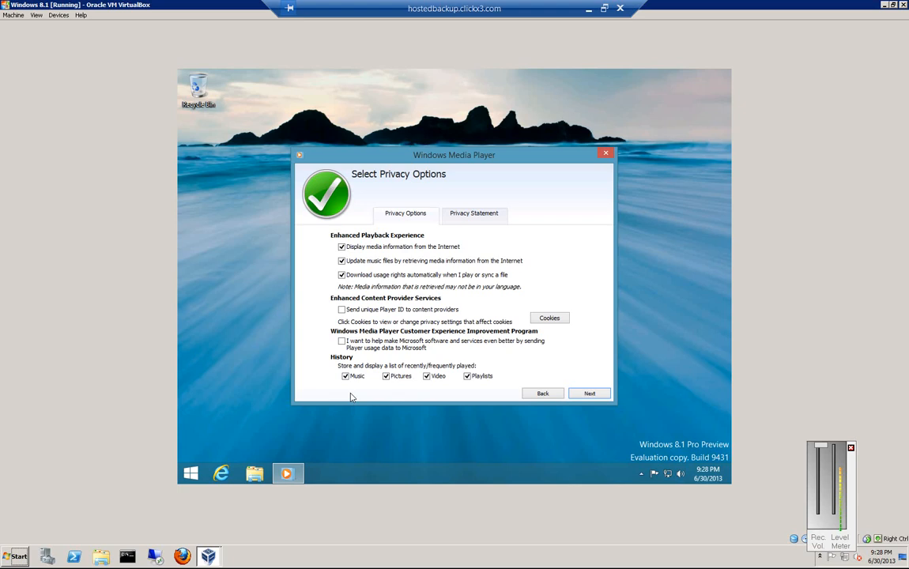
pyautogui.moveTo(368, 377)
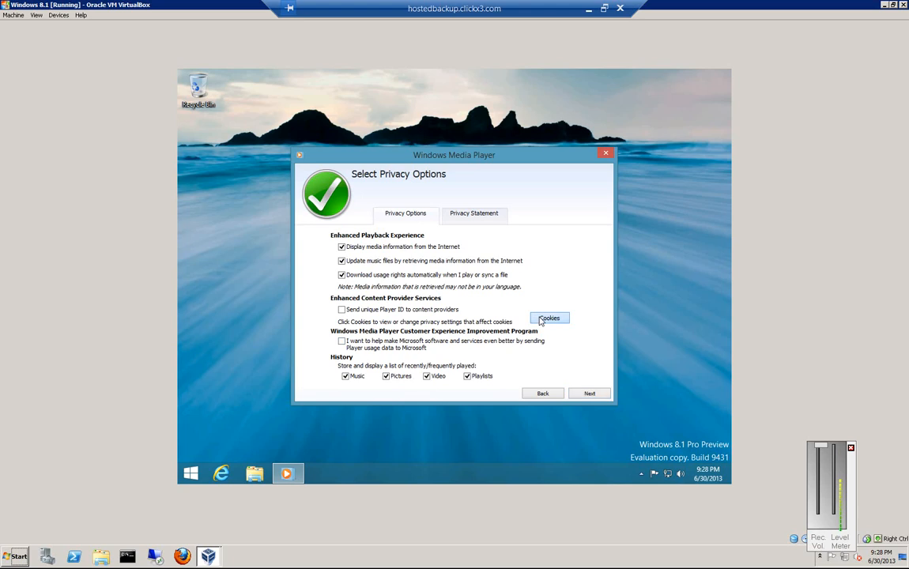
pyautogui.click(549, 318)
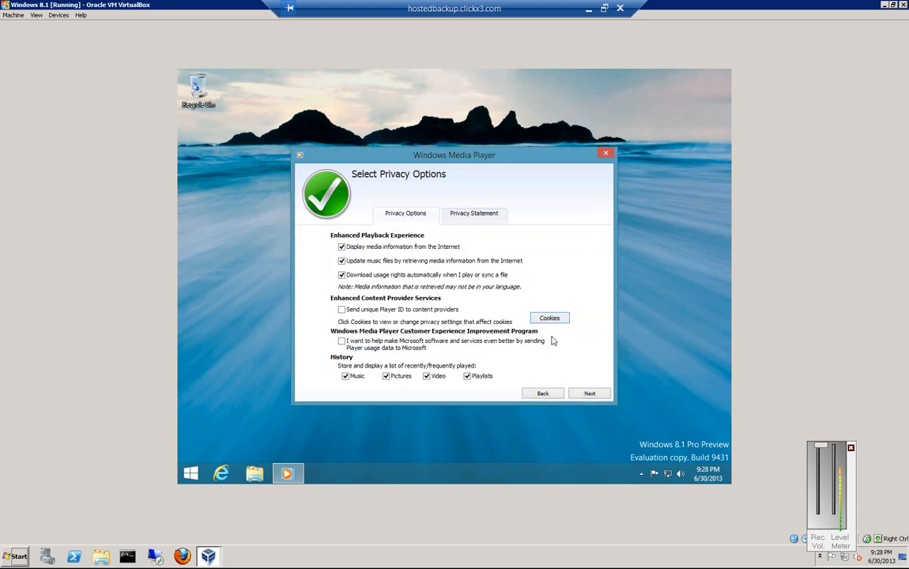
pyautogui.click(473, 214)
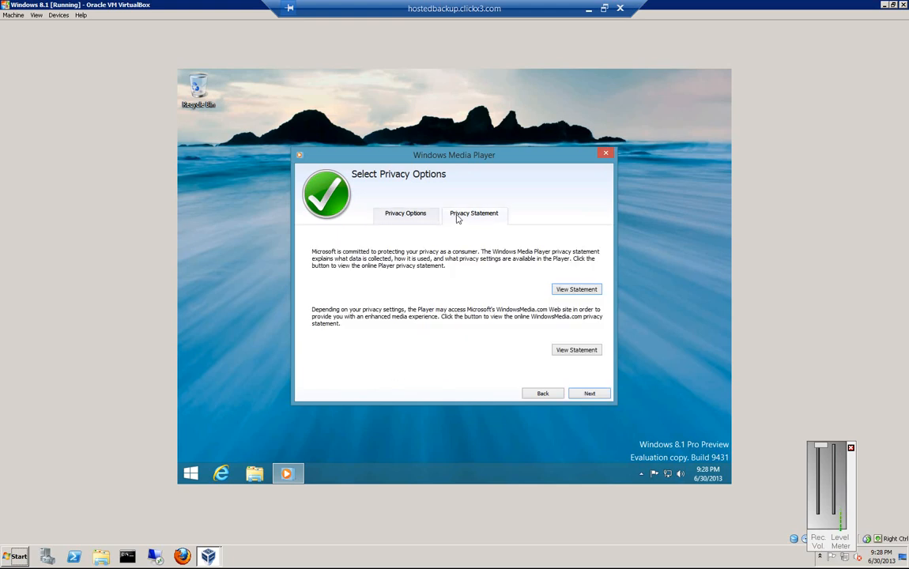
pyautogui.click(576, 290)
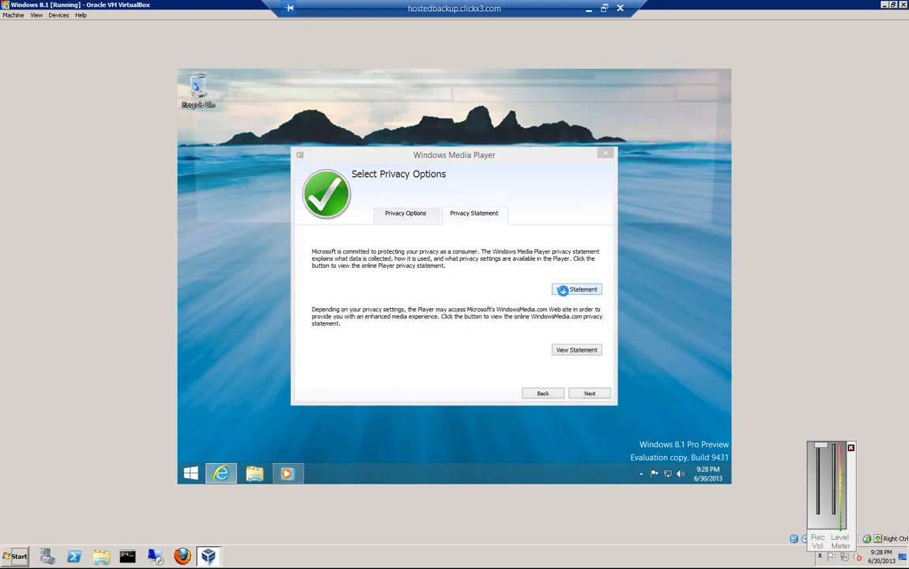
pyautogui.click(577, 289)
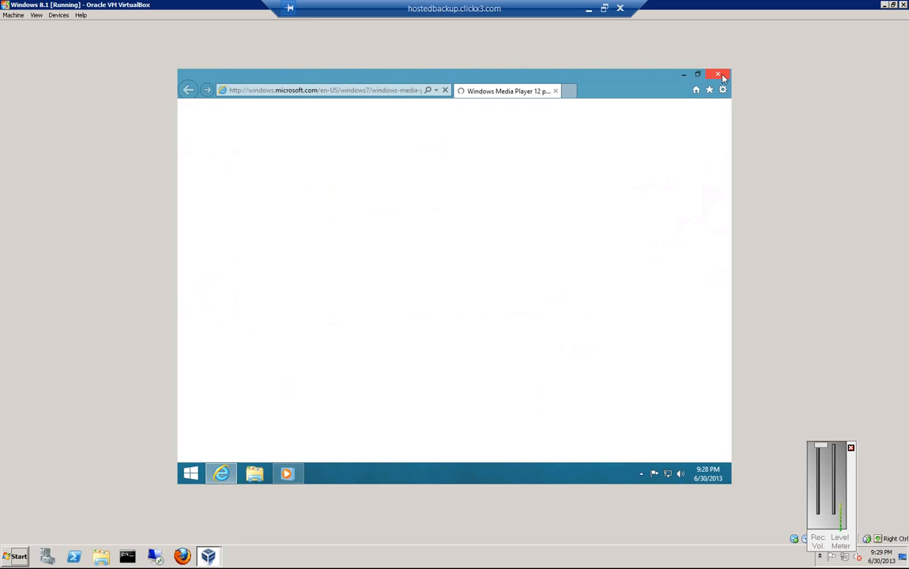
pyautogui.click(719, 74)
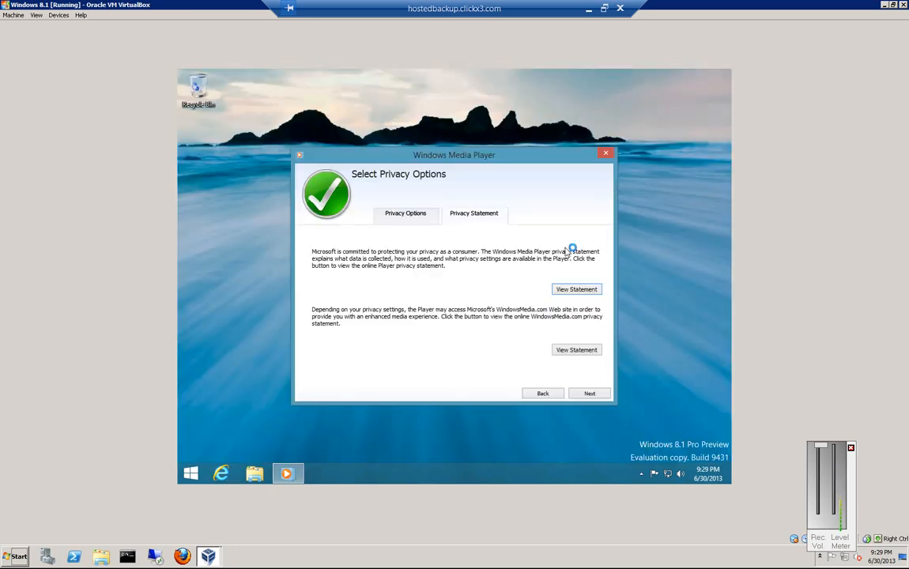
# Select 'Choose the file types that Windows Media Player will play' and finish setup.
pyautogui.click(589, 393)
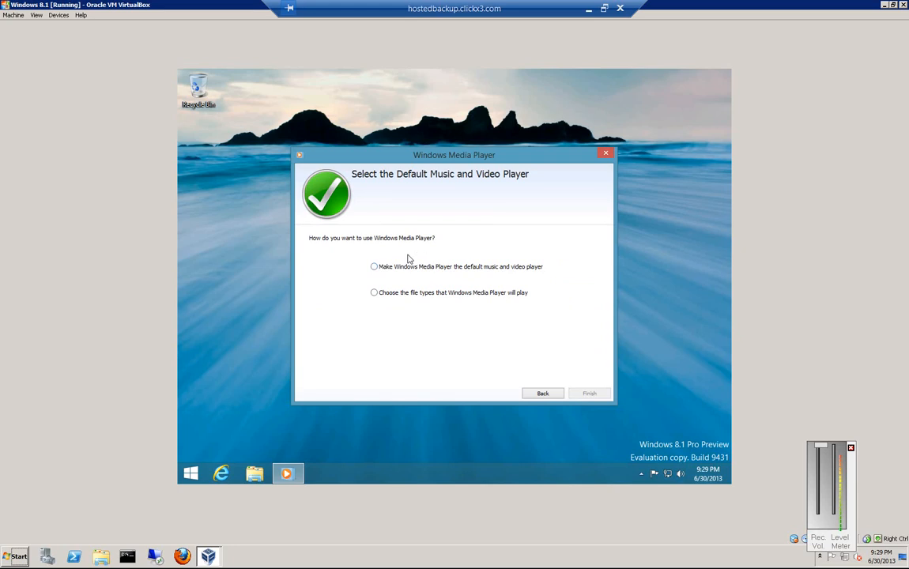
pyautogui.moveTo(414, 296)
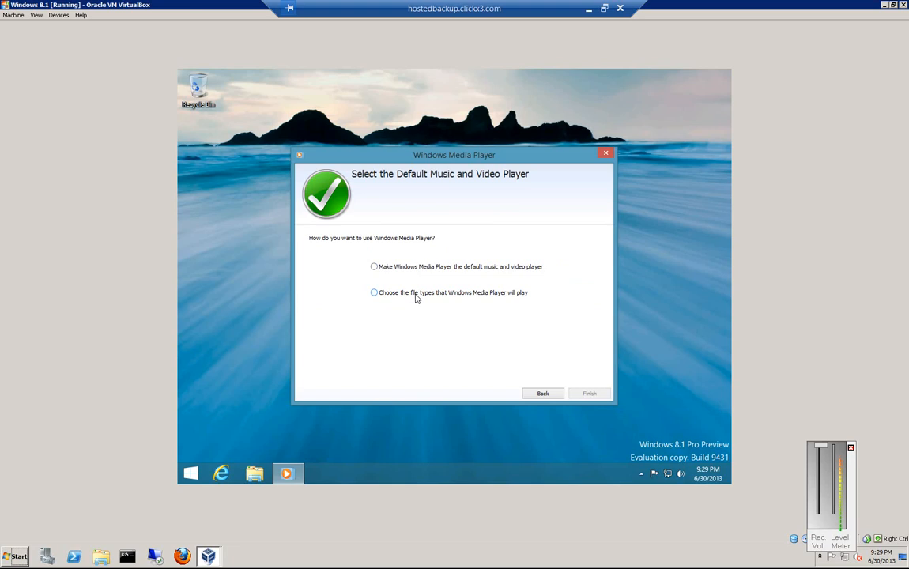
pyautogui.click(373, 293)
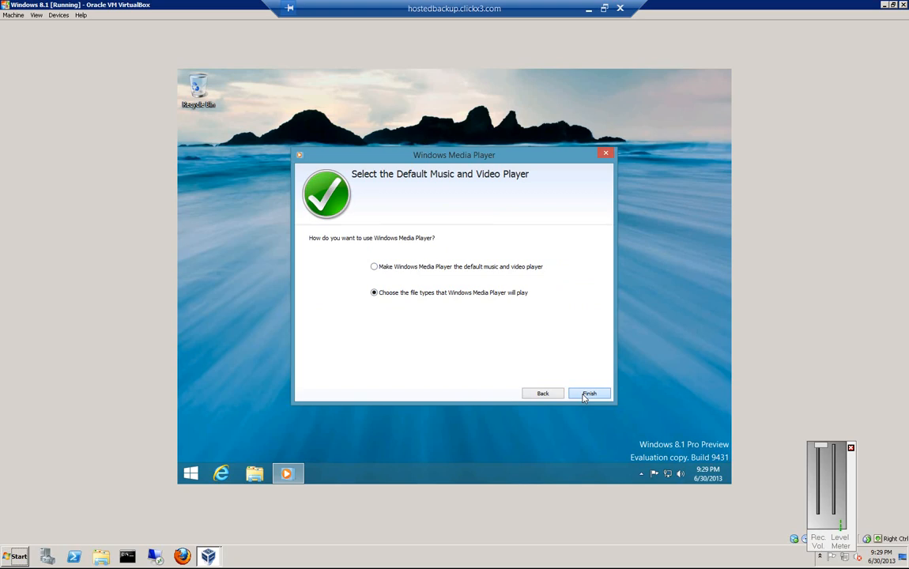
pyautogui.click(589, 393)
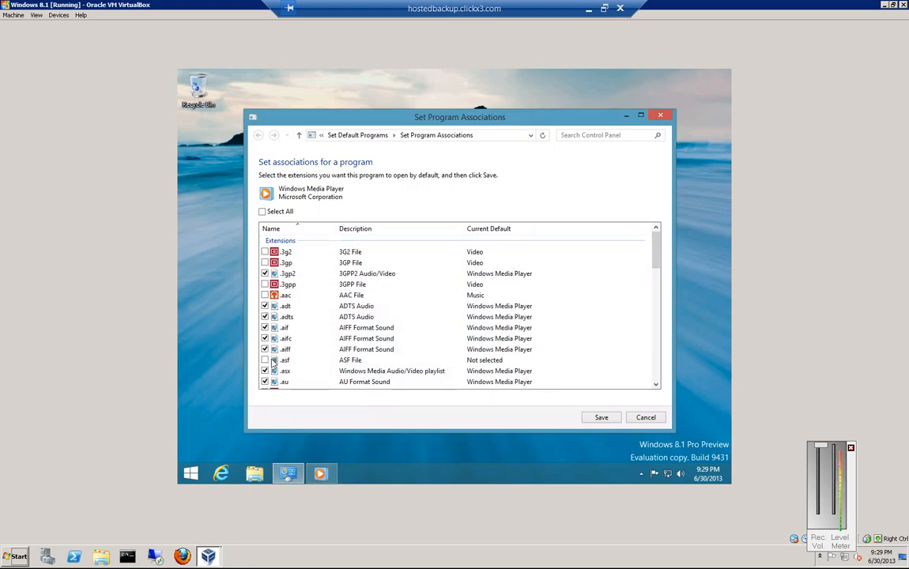
pyautogui.scroll(-3)
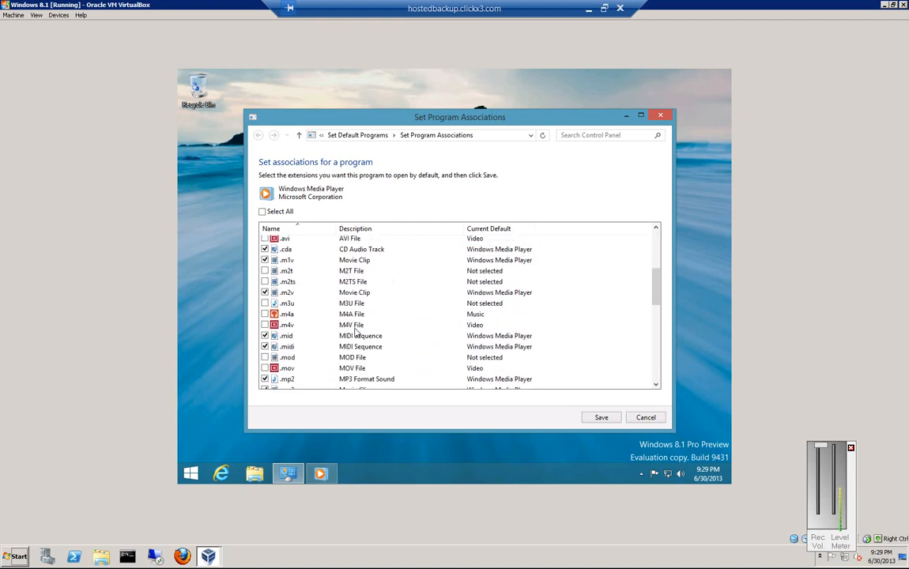
pyautogui.scroll(-3)
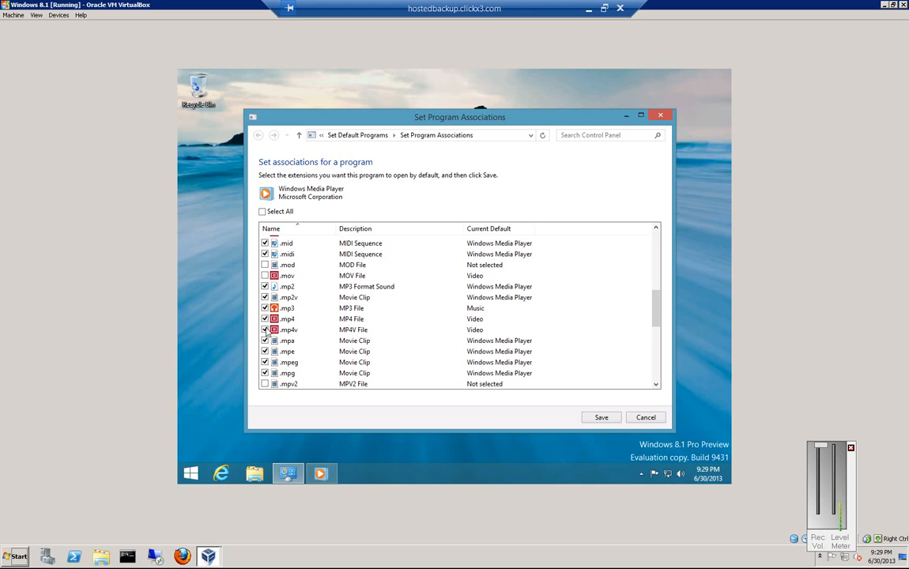
pyautogui.scroll(-3)
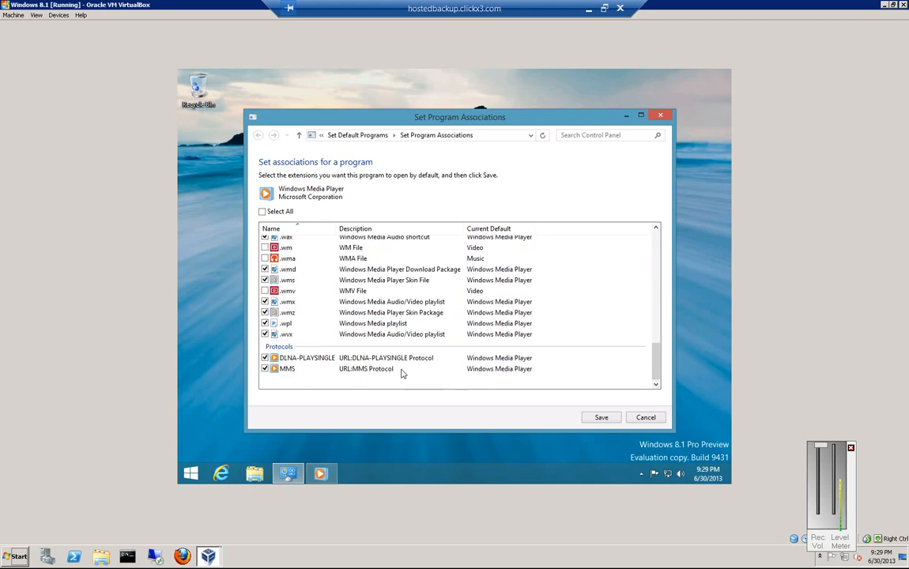